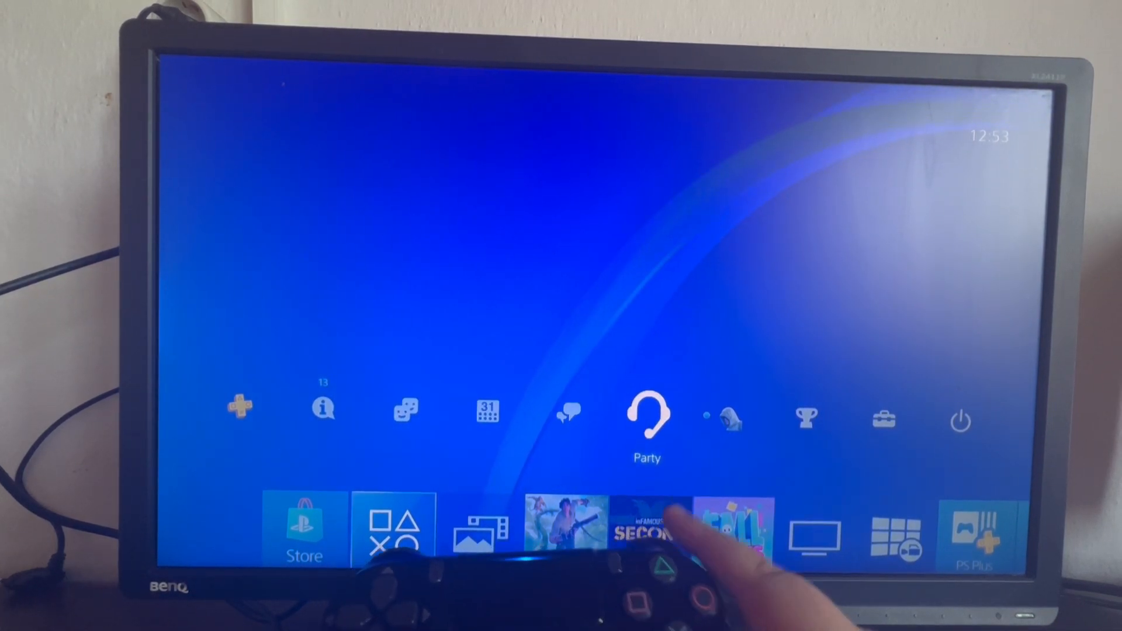
# Step: Open the Party feature from the function area, showing the 'What is a Party?' screen
pyautogui.click(647, 417)
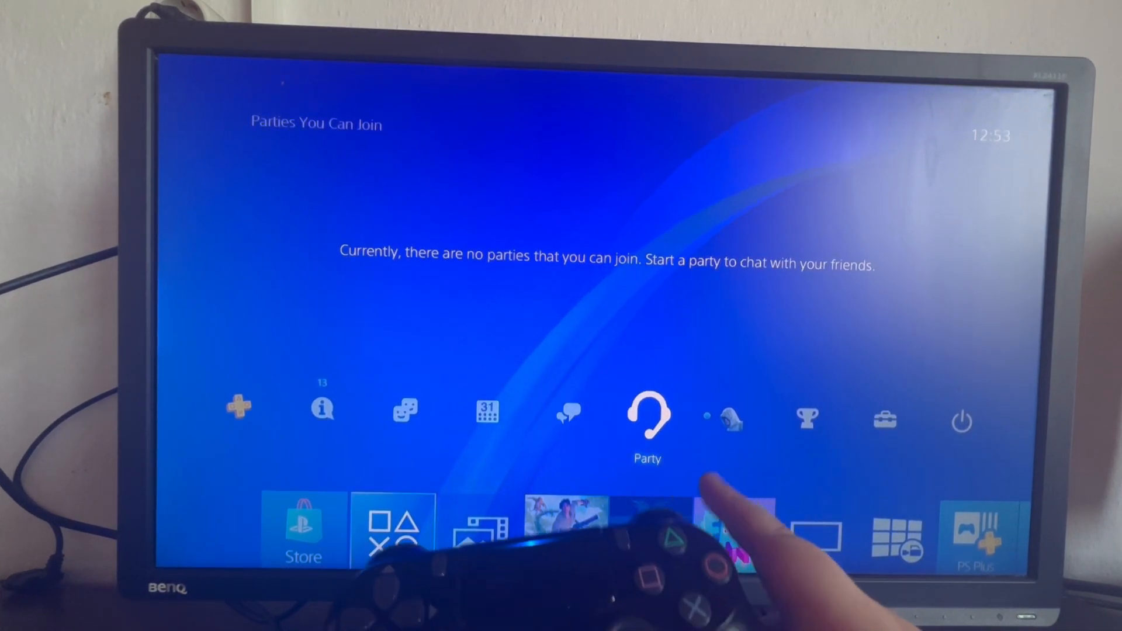
pyautogui.click(647, 415)
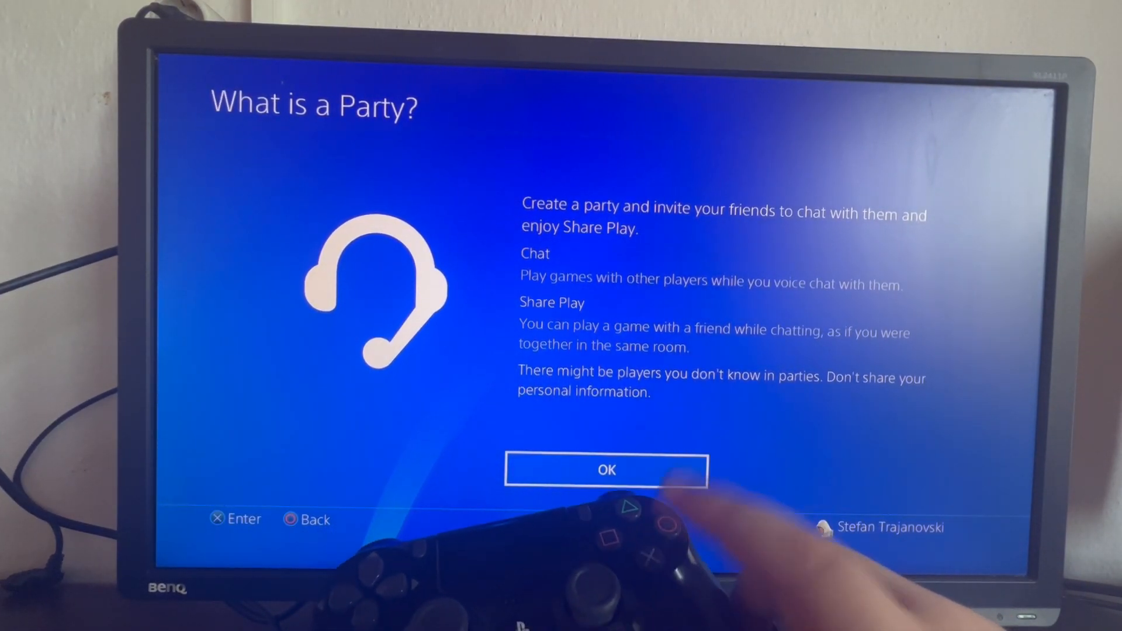
# Step: Dismiss the introduction and choose Start Party to reach the Open Party settings
pyautogui.click(606, 470)
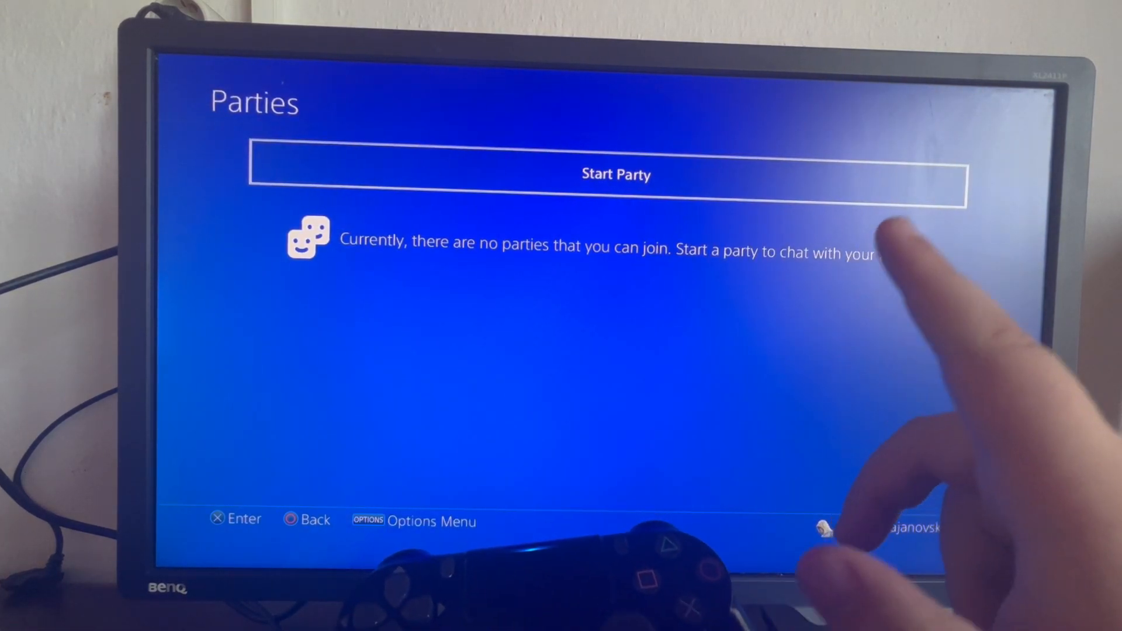
pyautogui.click(615, 174)
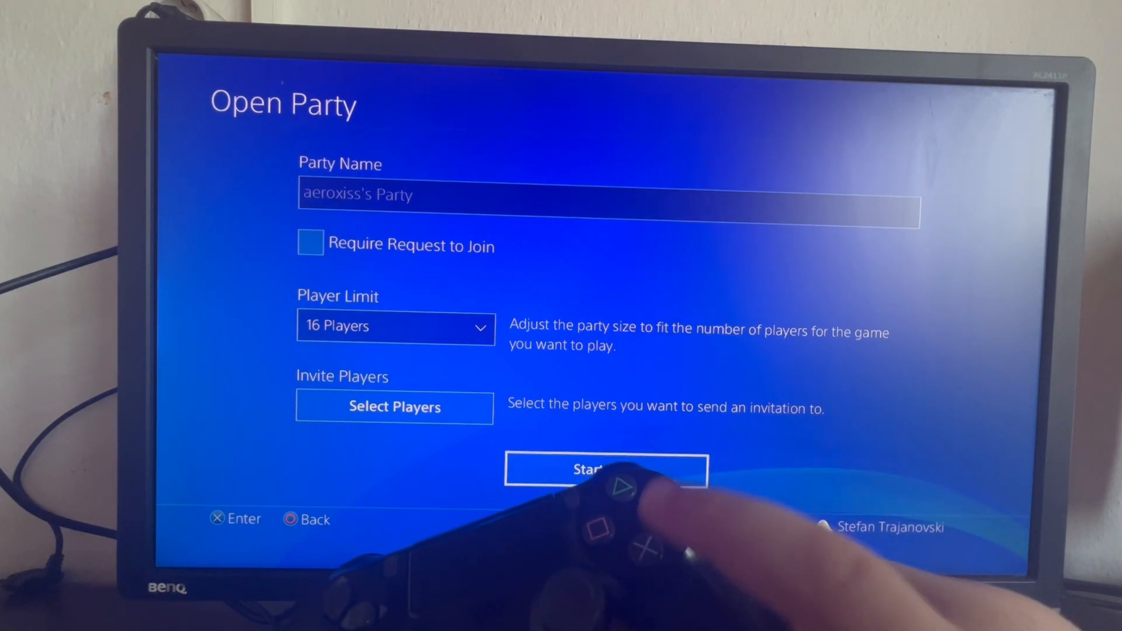
# Step: Start the open party with its default name and 16-player limit
pyautogui.click(607, 470)
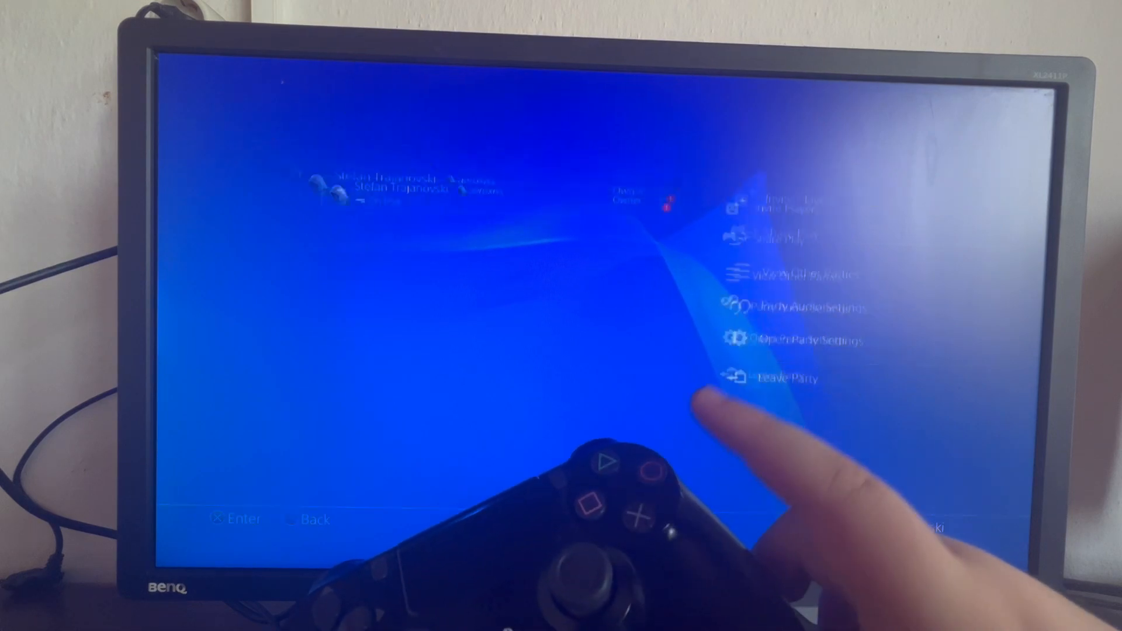
# Step: Open Invite Players and select the 'Enter Online ID or Name' search field
pyautogui.click(787, 207)
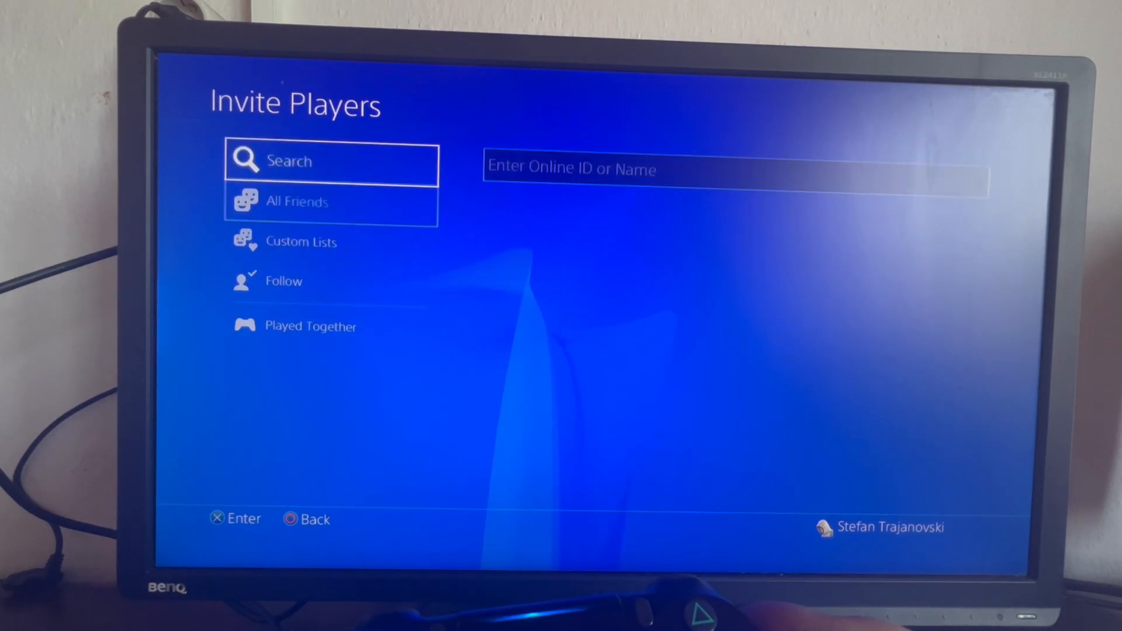
pyautogui.click(730, 168)
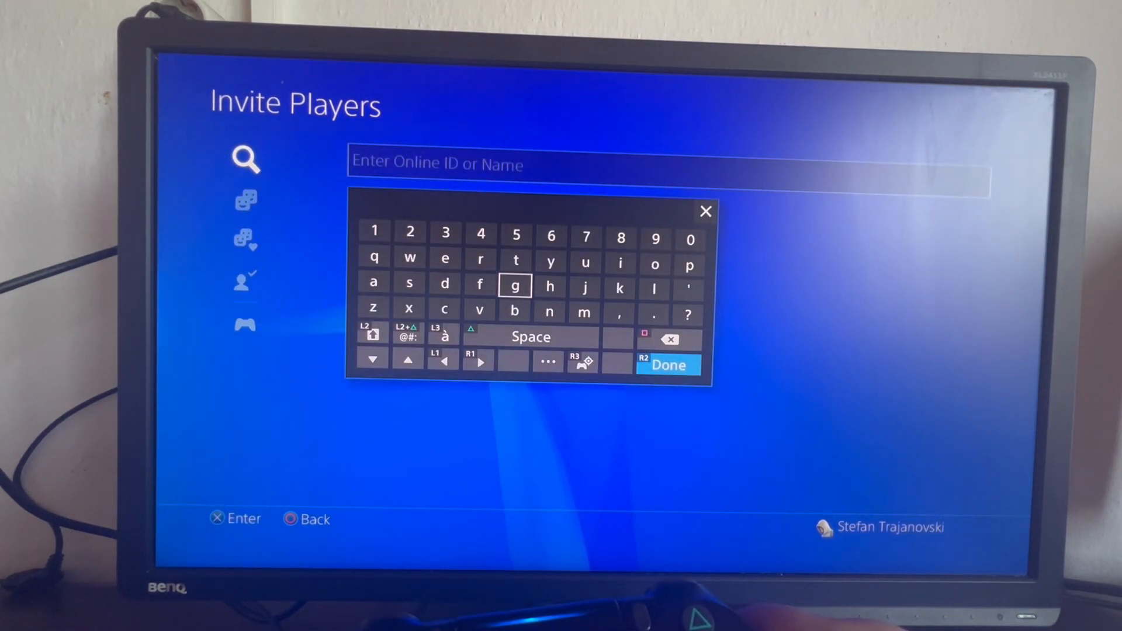